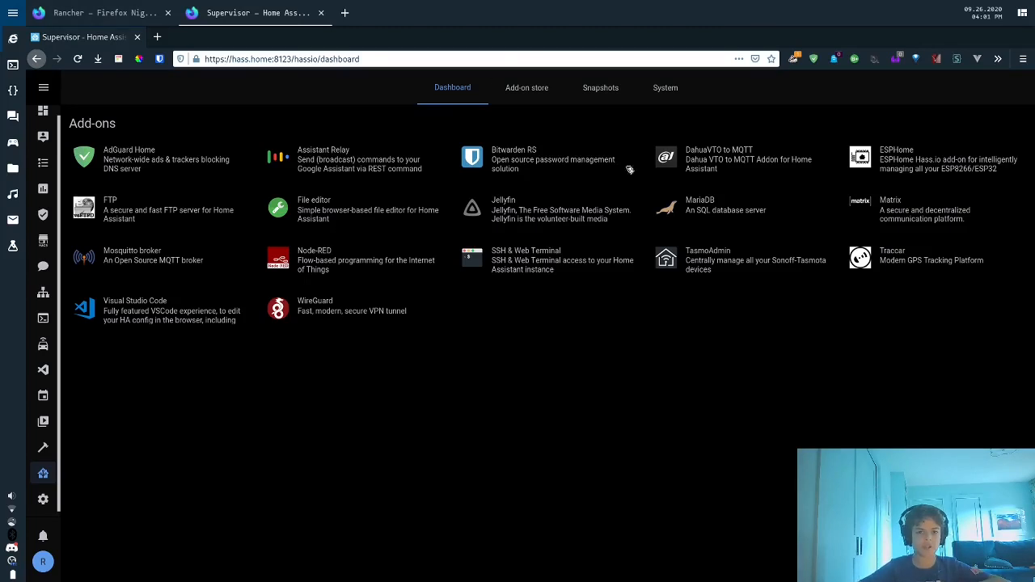
mouse_move(678, 397)
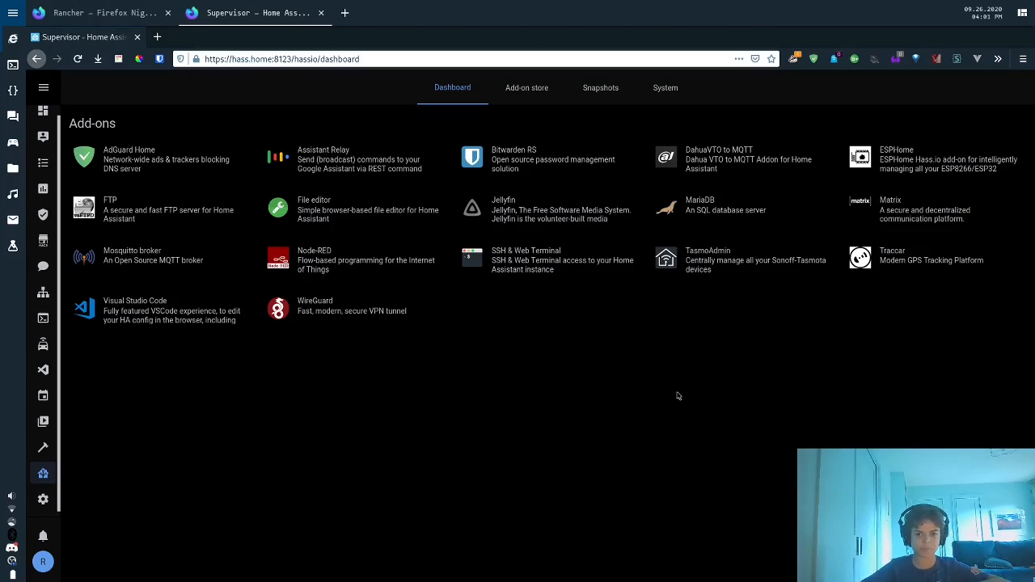
Step: Find Portainer in the add-on store by searching 'p' and show its info page
click(526, 87)
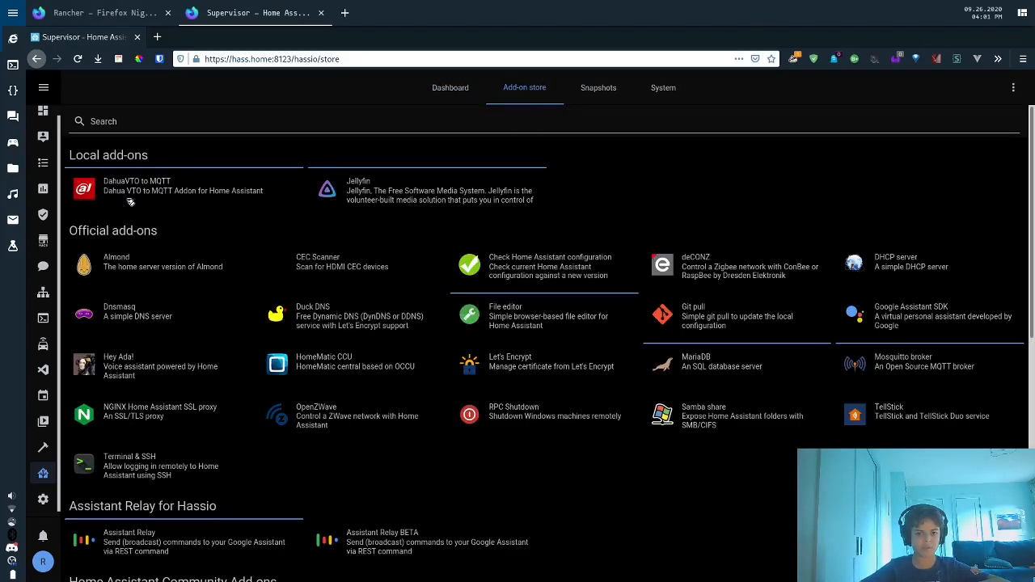
text(p)
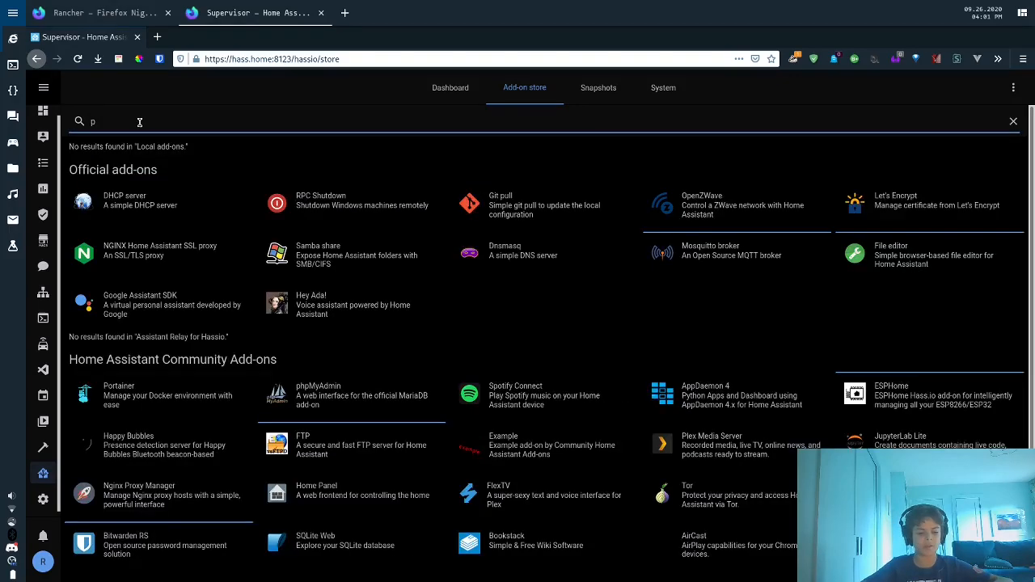
click(159, 395)
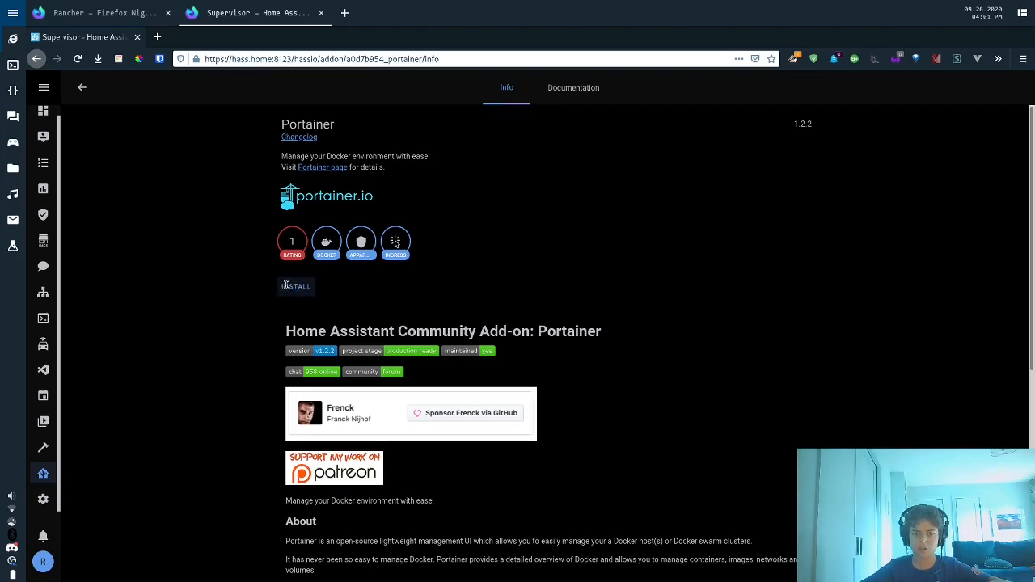
Step: Install Portainer with protection mode off, sidebar entry and auto update on
click(296, 284)
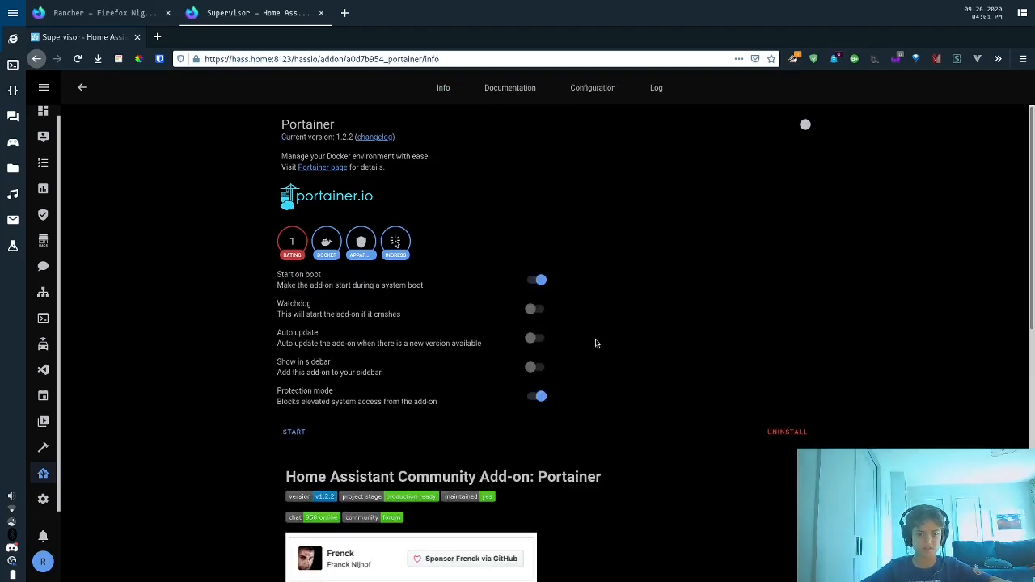
click(537, 395)
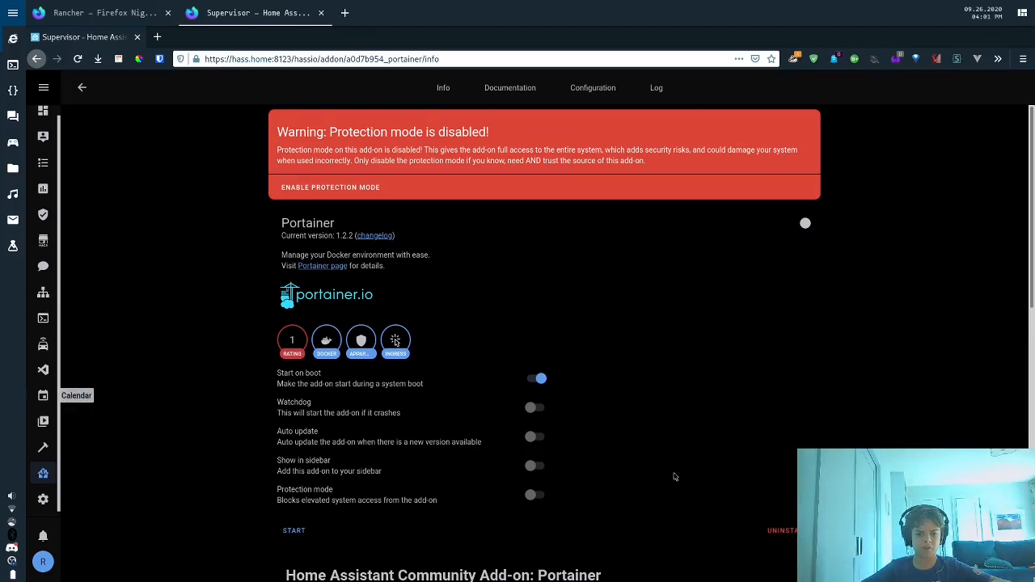
click(534, 466)
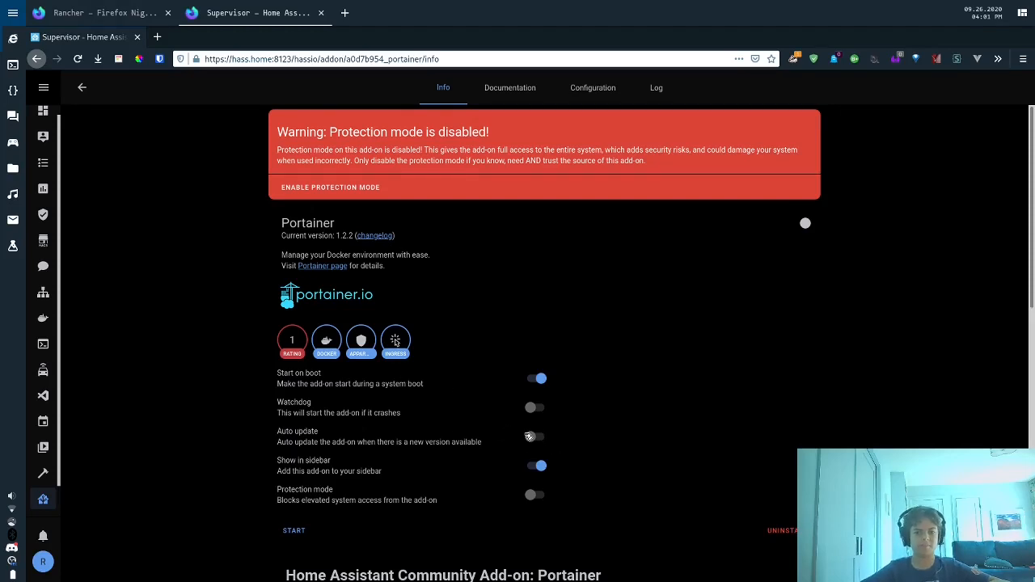
click(534, 436)
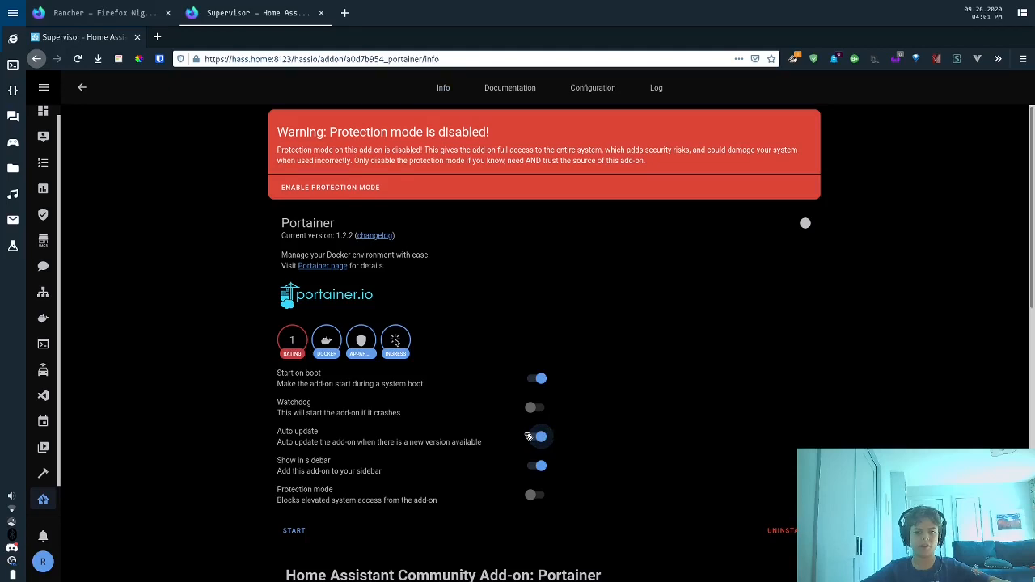
mouse_move(294, 531)
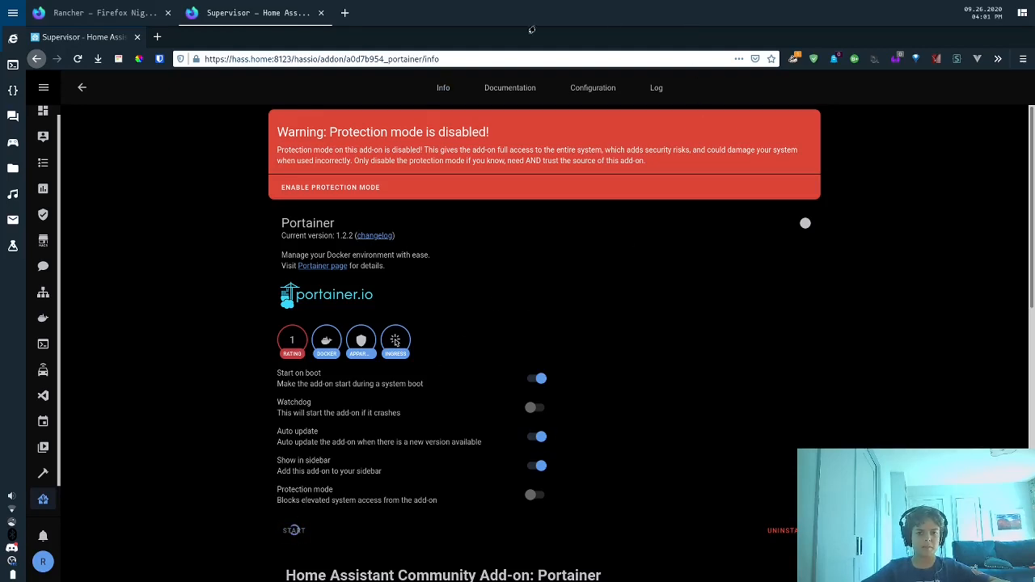
Step: Start the Portainer add-on and view its startup log
click(295, 530)
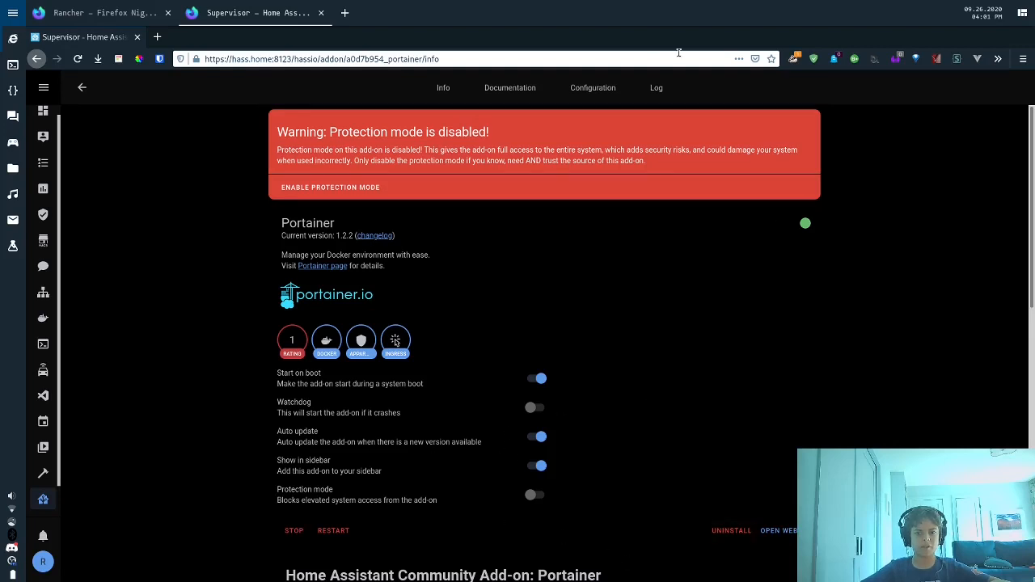
click(657, 87)
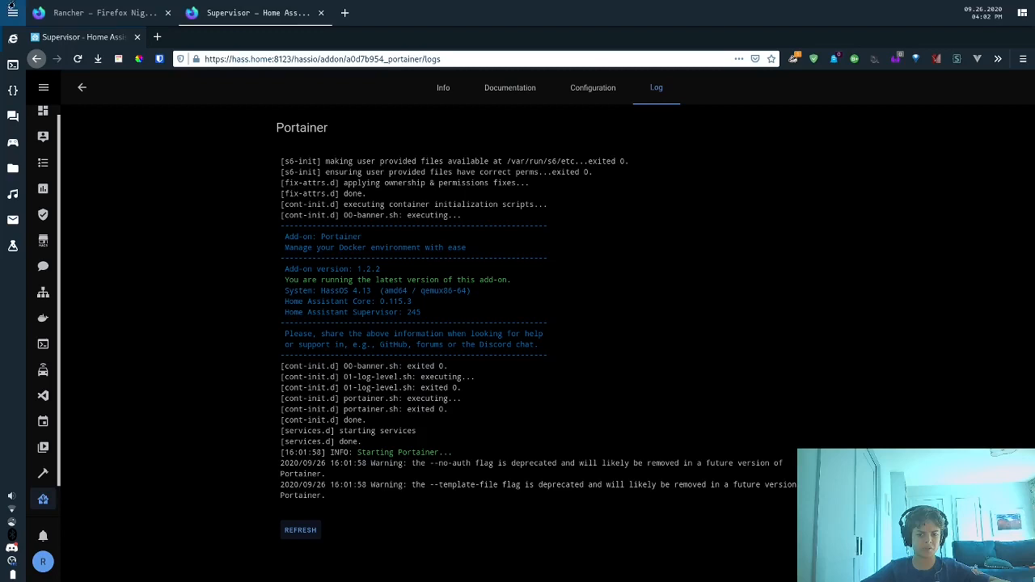
Step: Show the SSH & Web Terminal add-on's info page from the installed add-ons overview
click(81, 87)
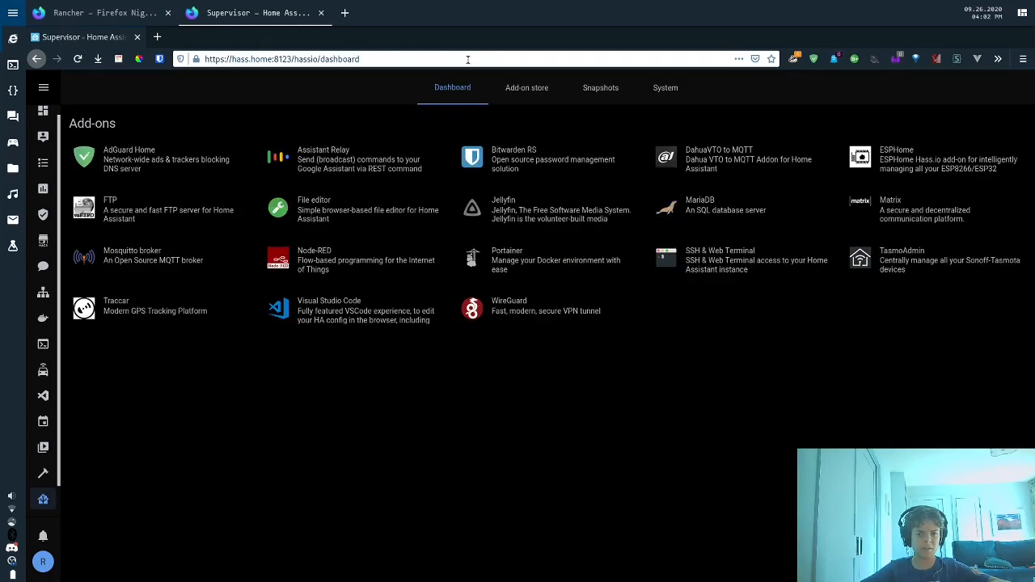
click(718, 258)
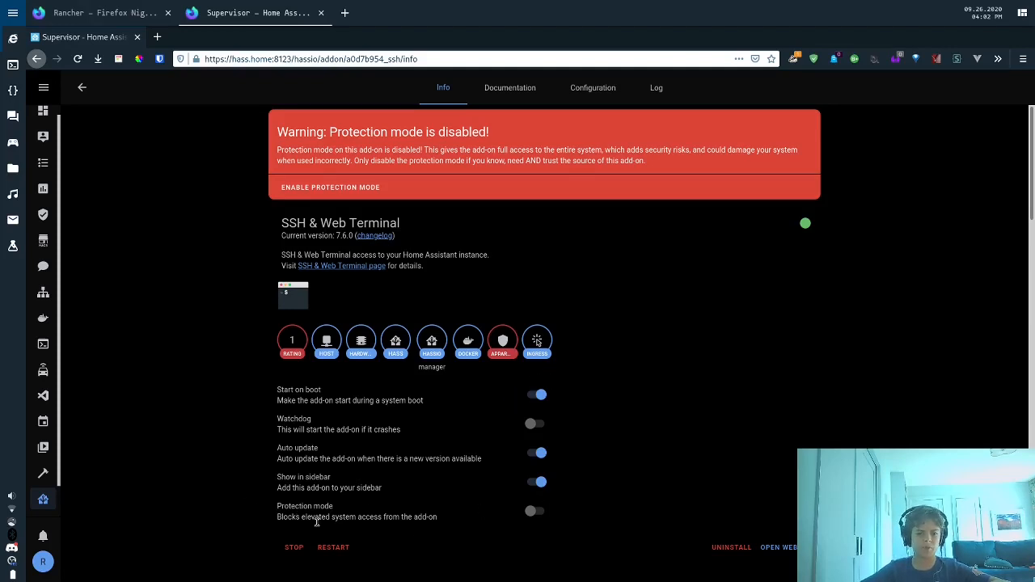
mouse_move(437, 438)
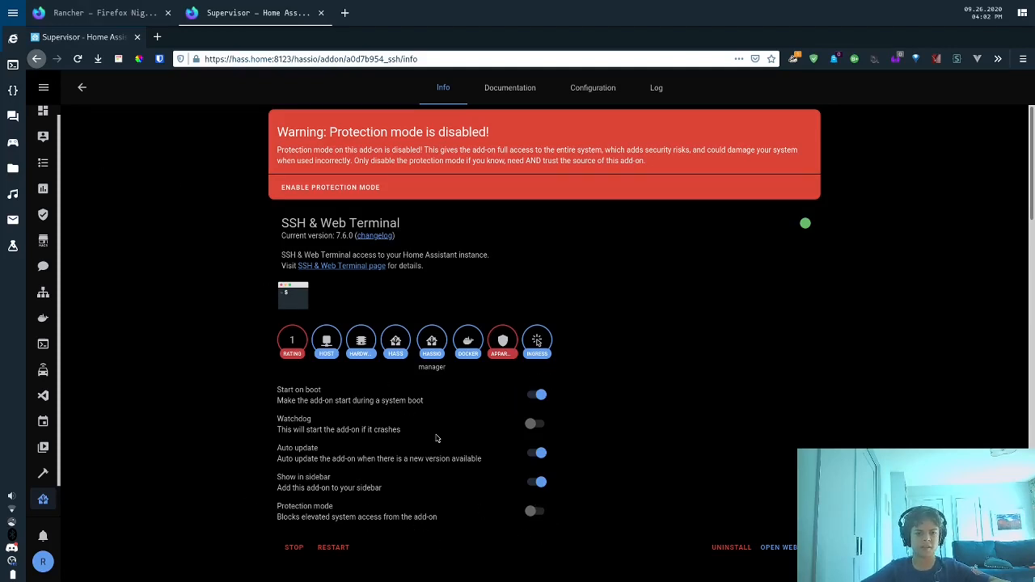
mouse_move(42, 343)
text(mkdir iperf_server)
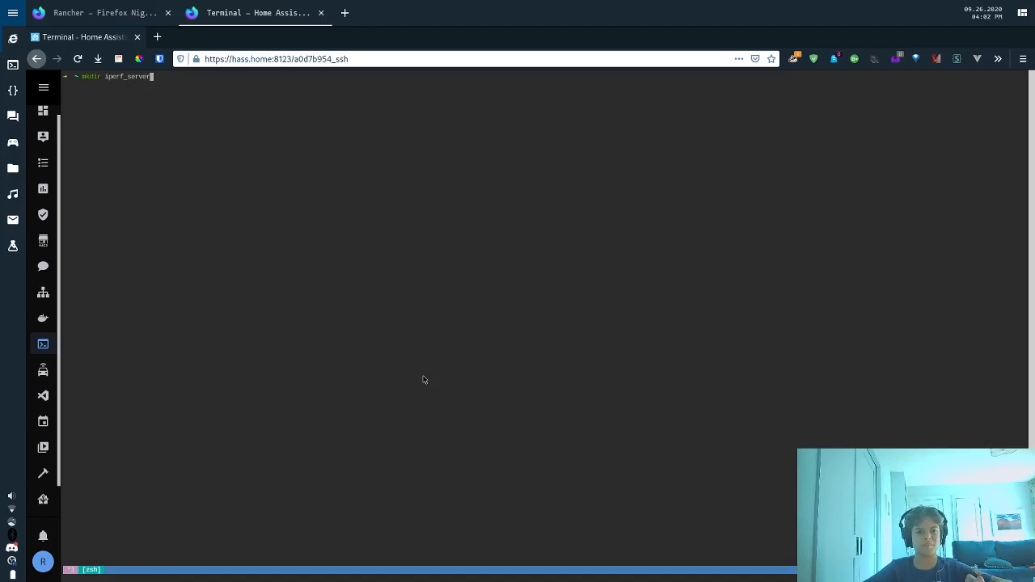
Step: Create the iperf_server folder, enter it and paste the Dockerfile contents in vim
key(Return)
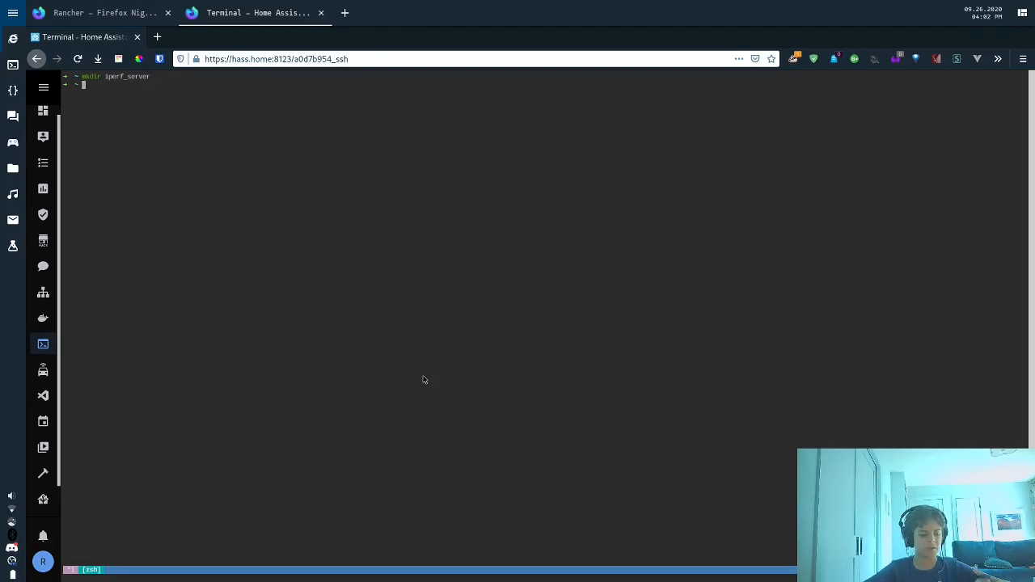
text(cd iperf_server)
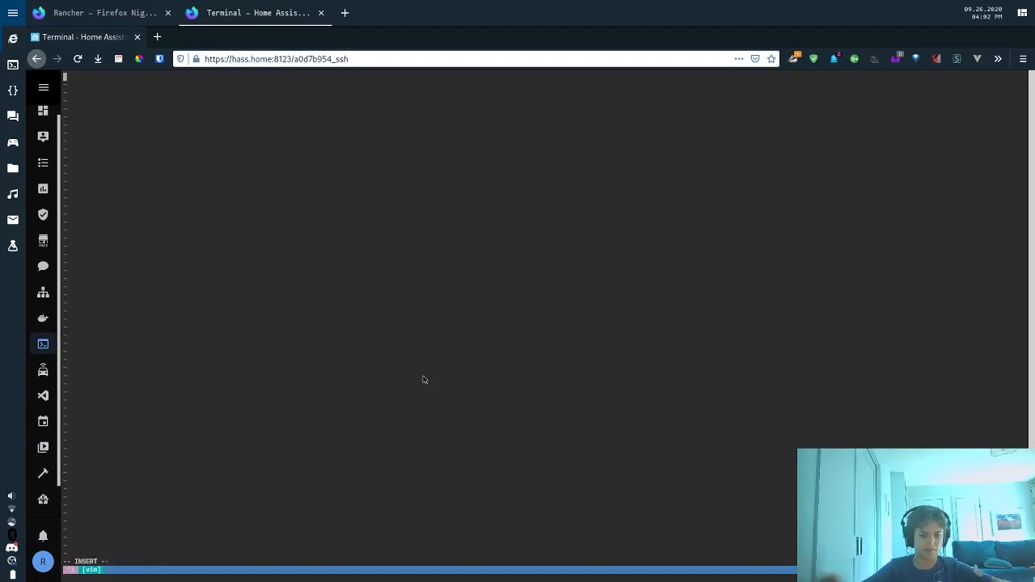
right_click(423, 380)
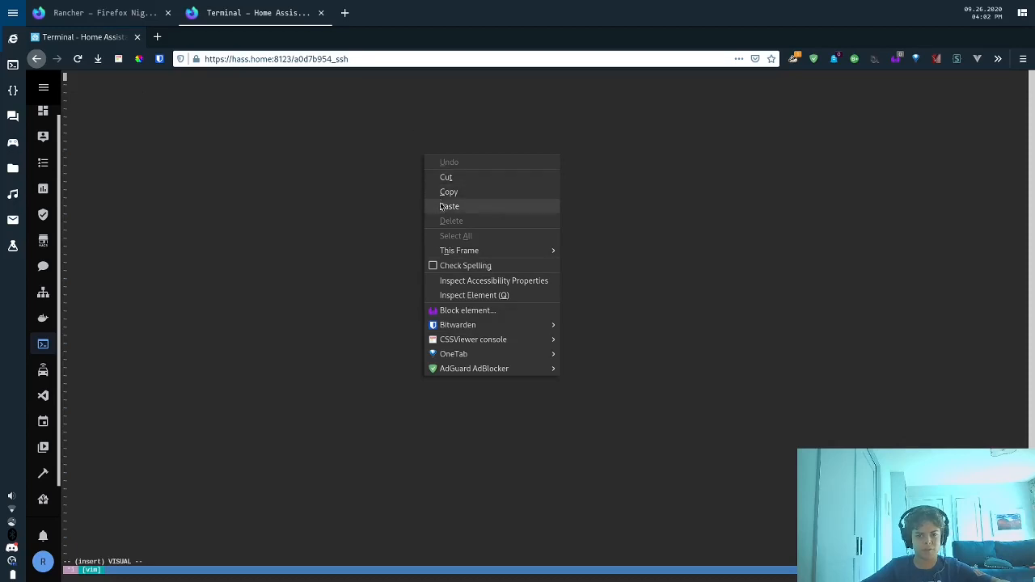
click(450, 207)
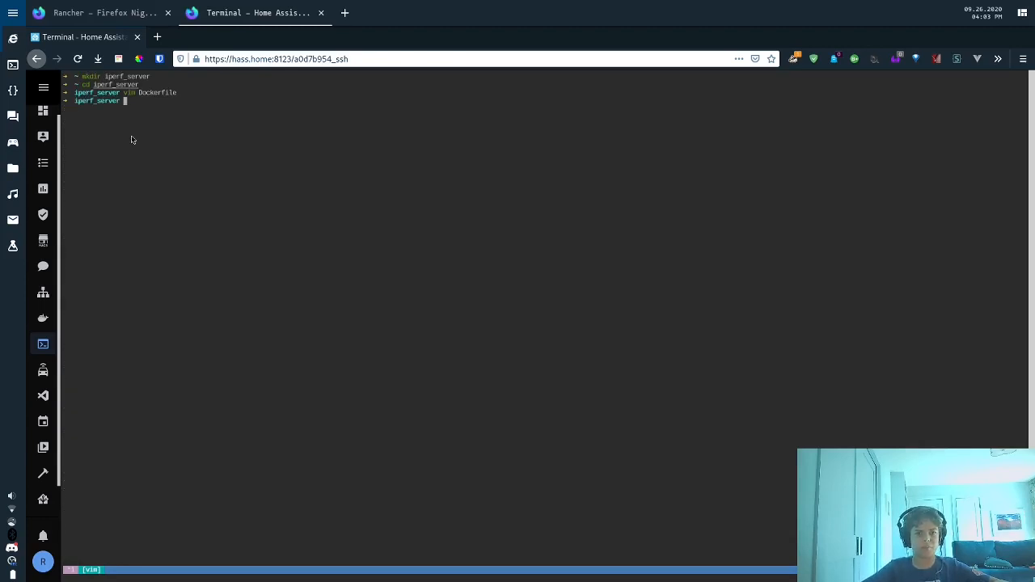
Step: Build the iperf_server Docker image with 'docker build -t iperf_server .'
text(docker build -t)
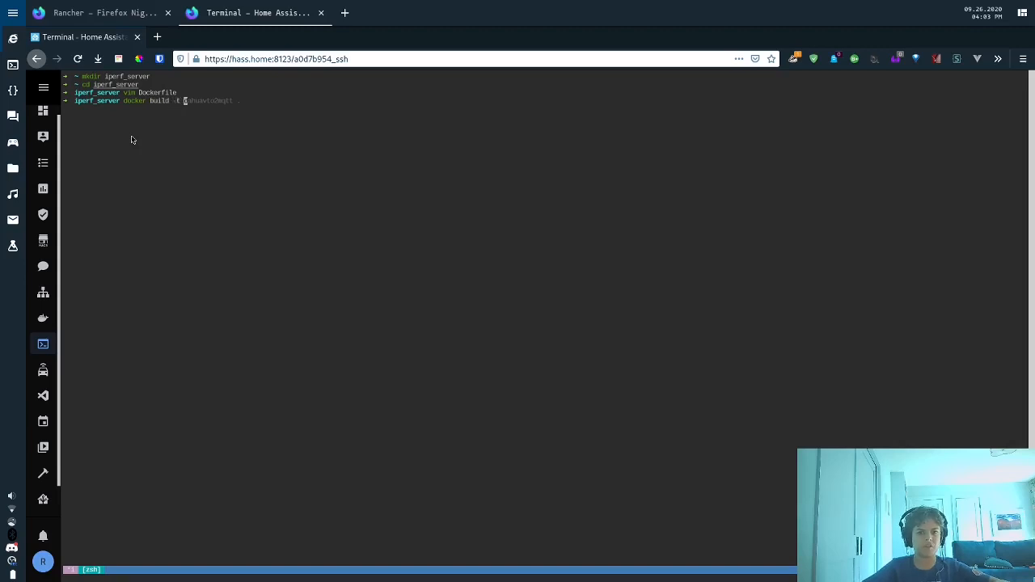
text(iperf_server)
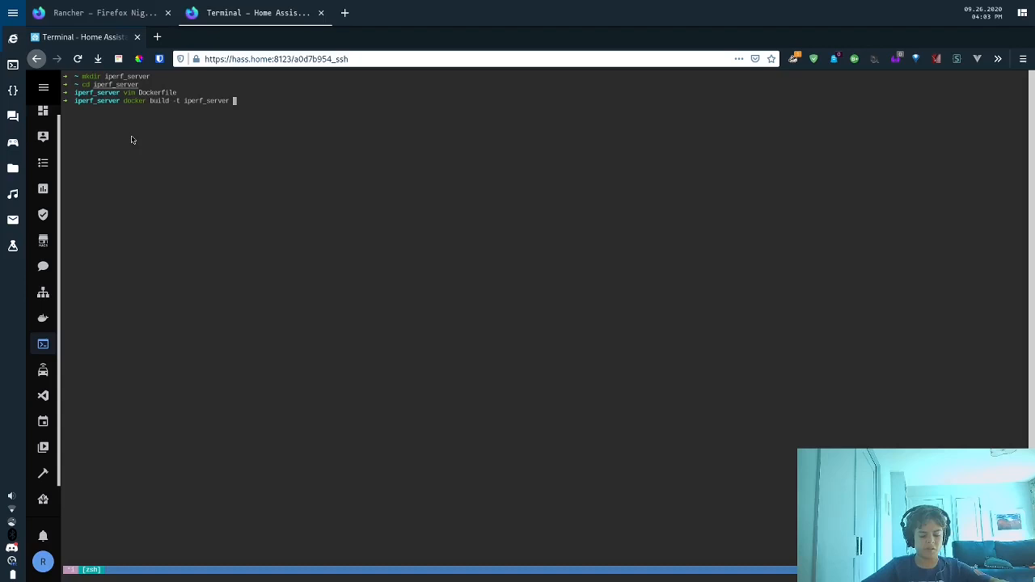
text(.)
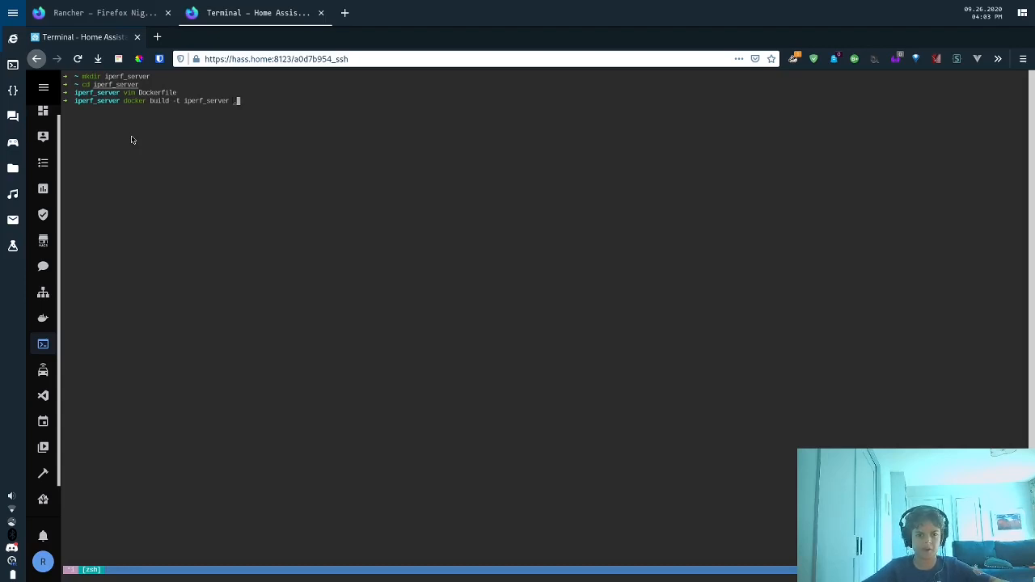
key(Return)
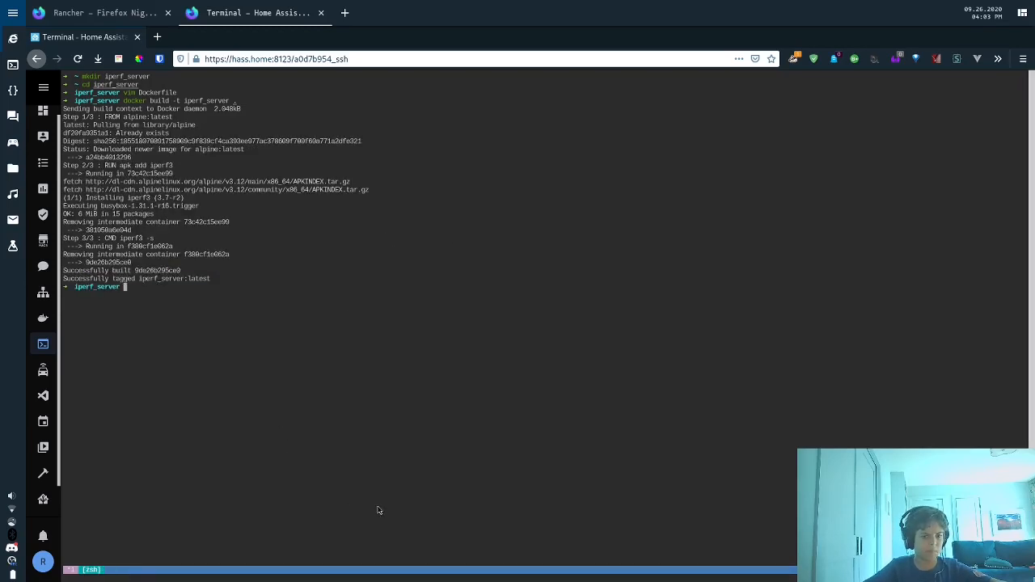
mouse_move(42, 319)
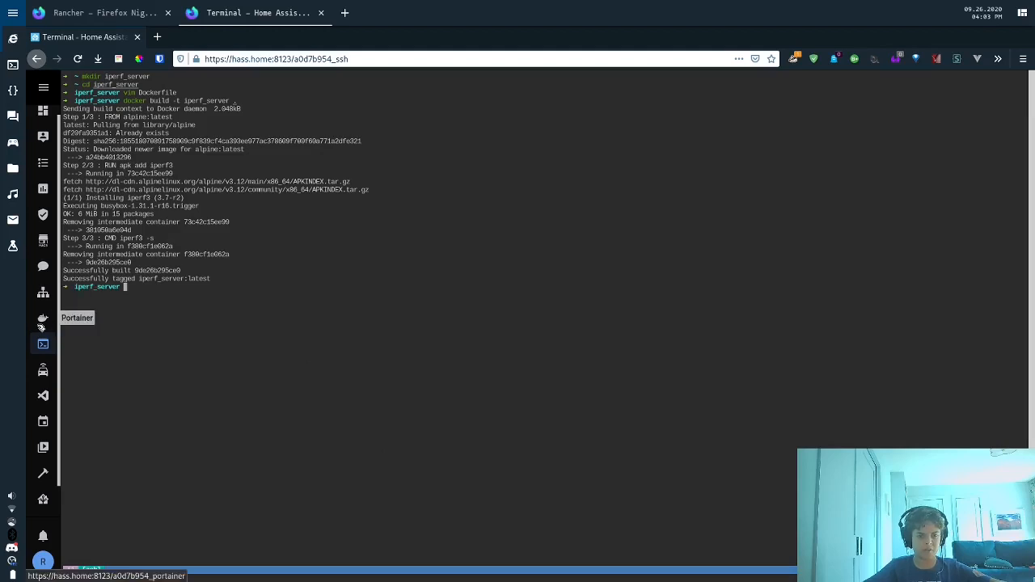
mouse_move(43, 317)
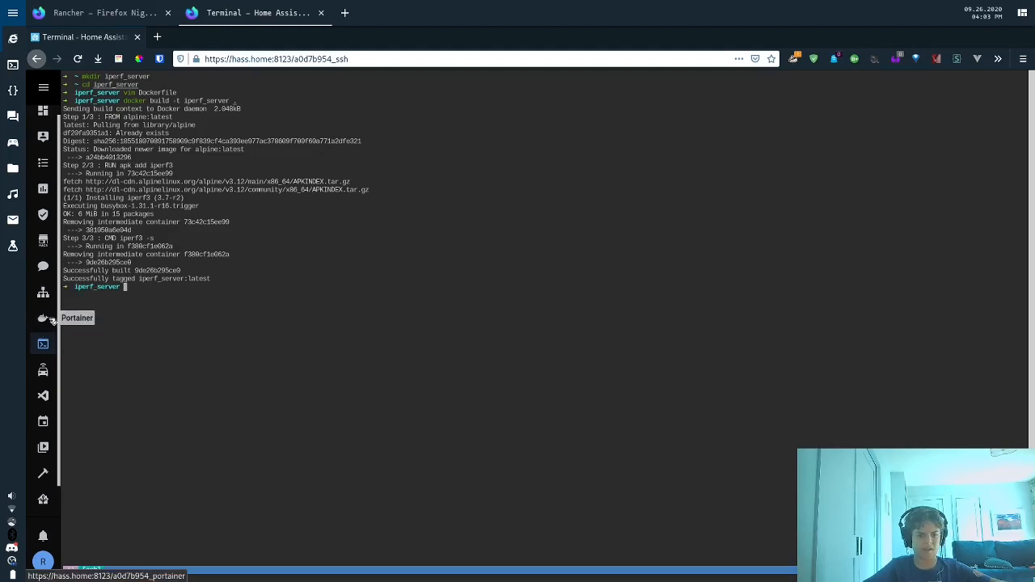
Step: Show Portainer's list of all containers on the Home Assistant host
click(42, 317)
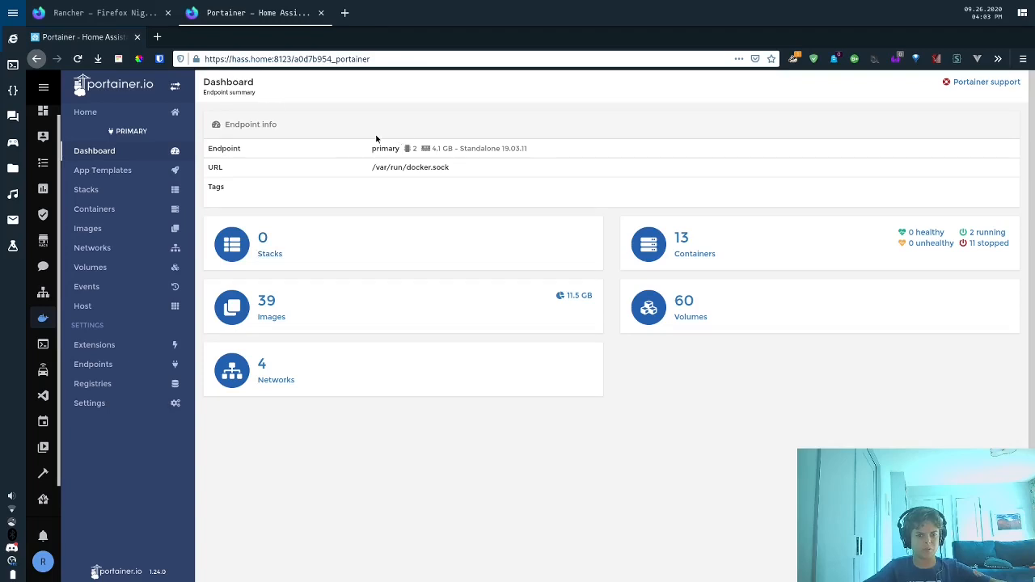
click(94, 209)
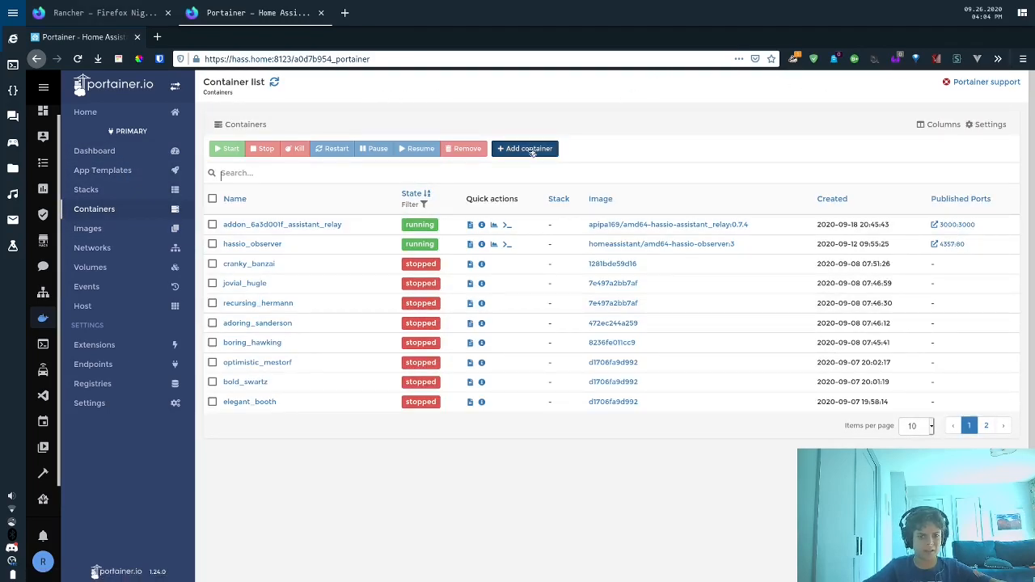
Step: Start a new container named iperf using the local iperf_server:latest image without always pulling
click(524, 149)
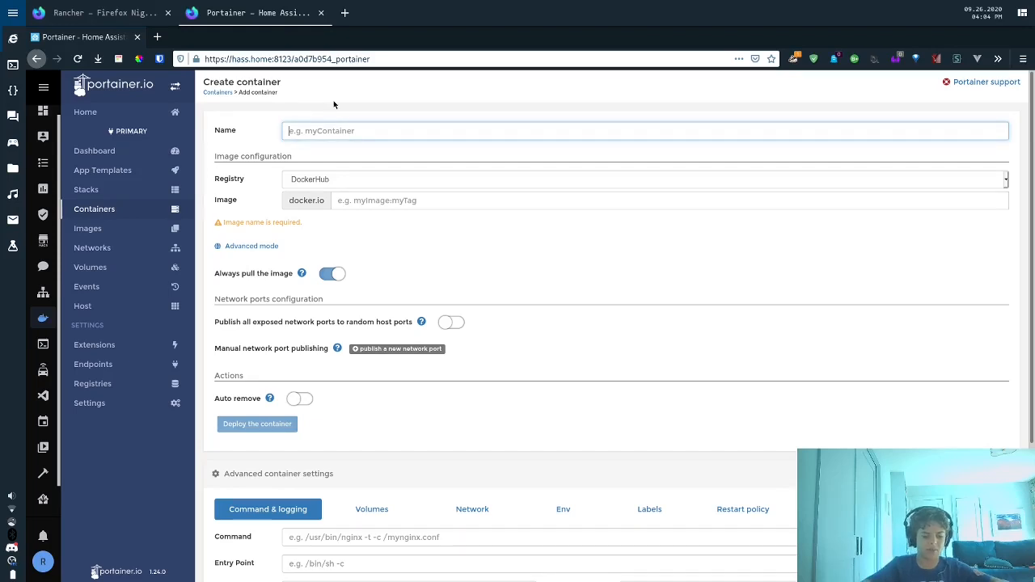
text(iperf)
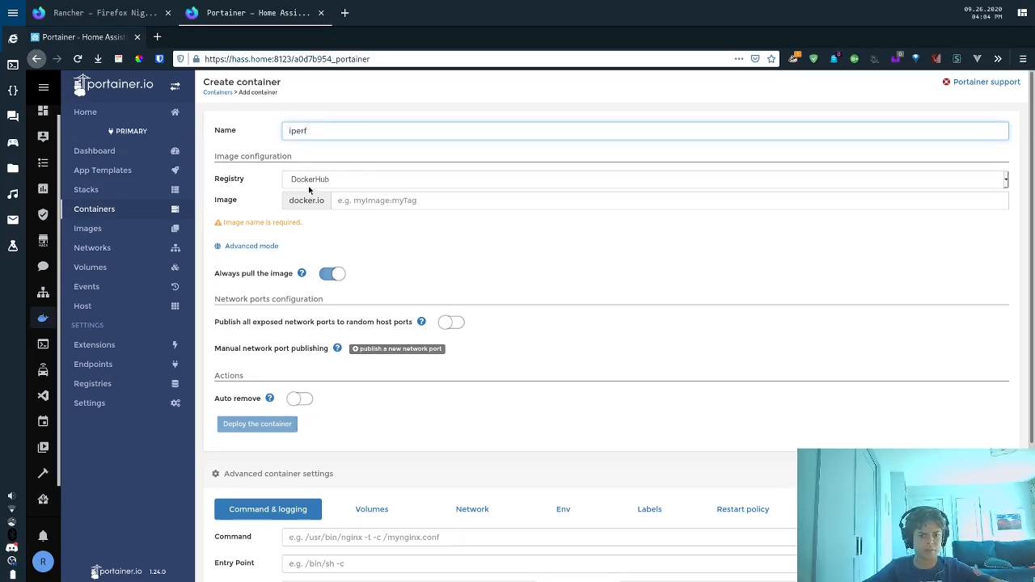
text(iper)
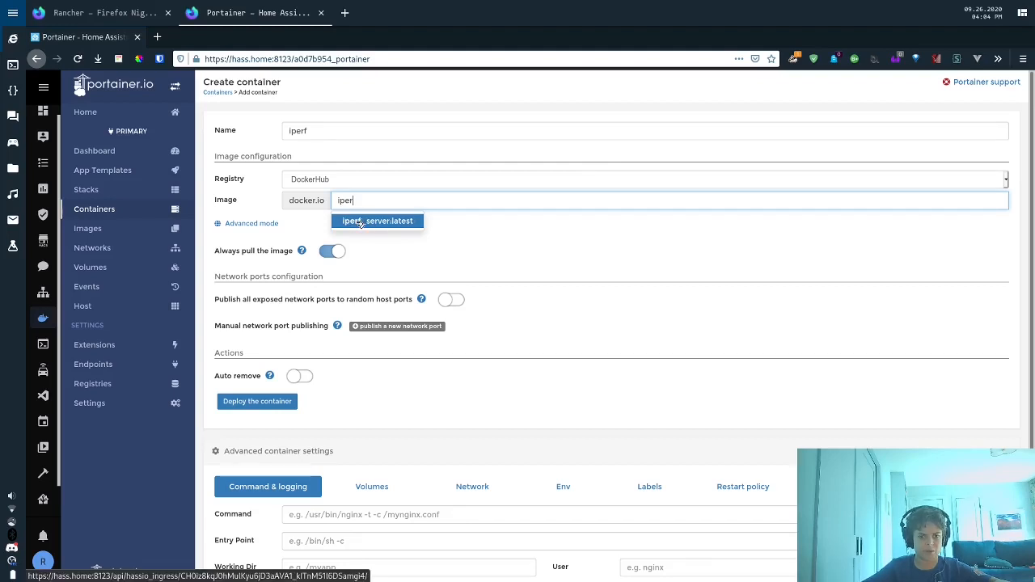
click(377, 220)
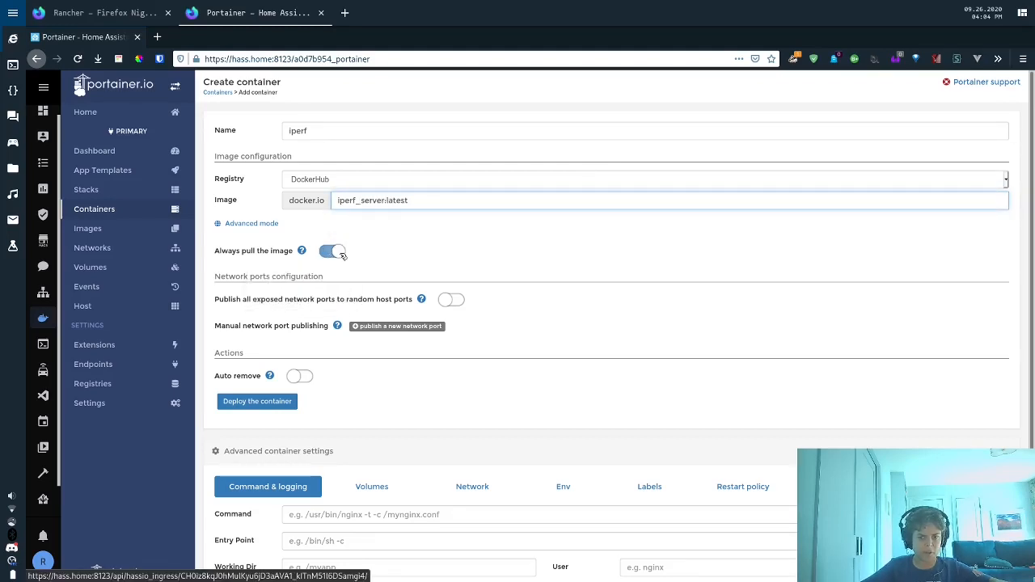
click(332, 250)
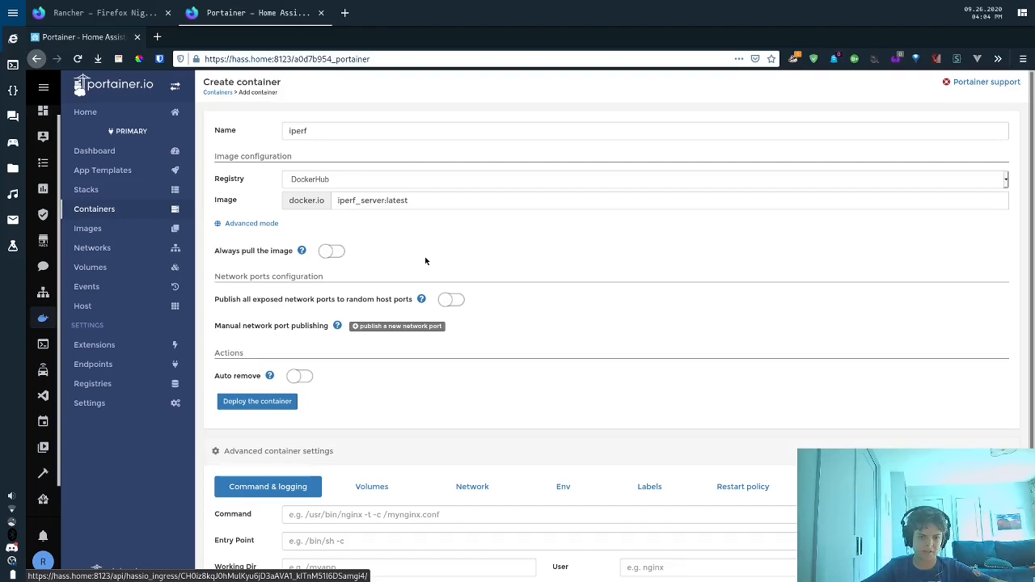
mouse_move(330, 252)
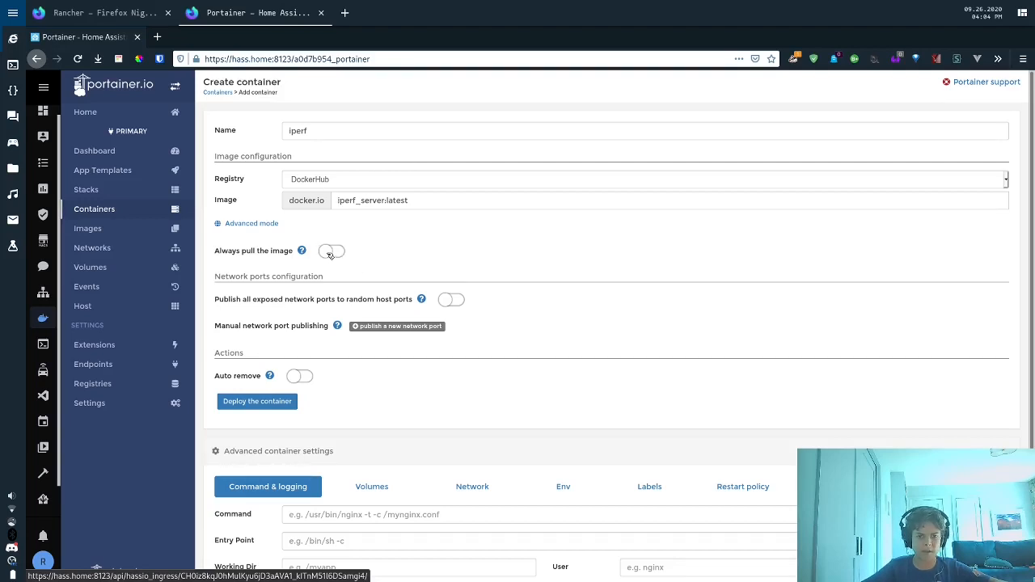
click(330, 250)
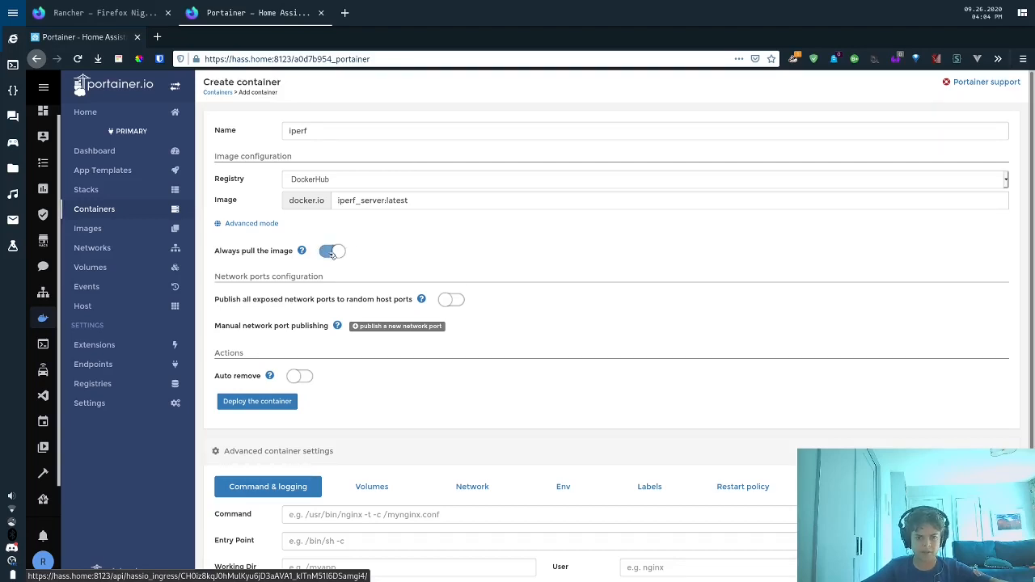
scroll(down, 3)
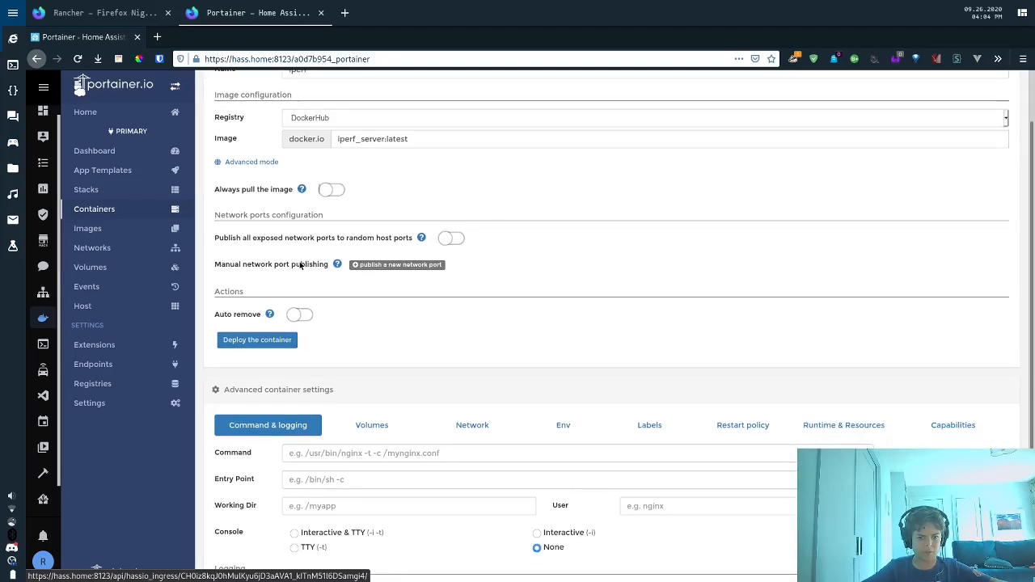
Step: Publish a port mapping of host 5201 to container port 5201
click(398, 265)
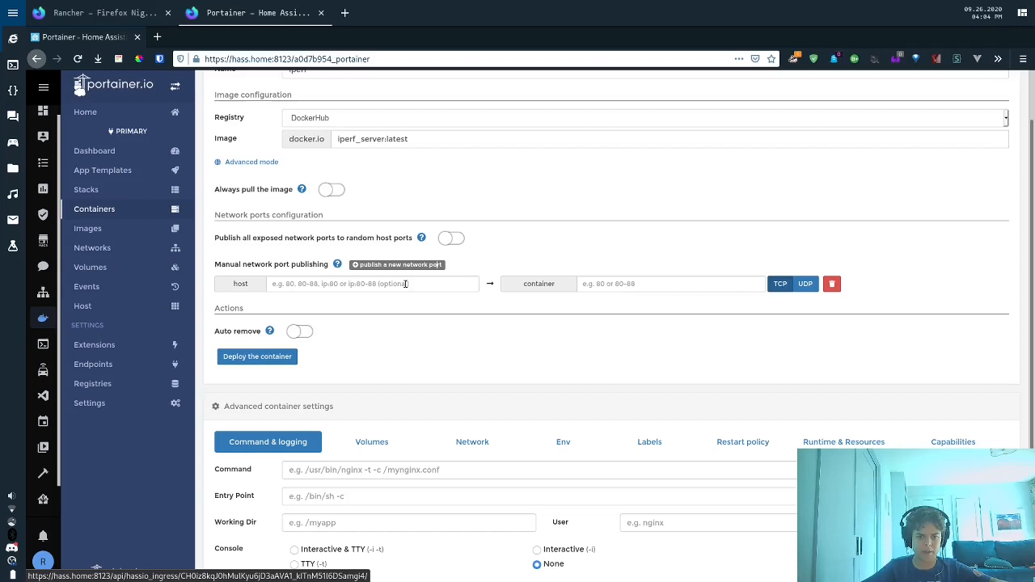
text(5201)
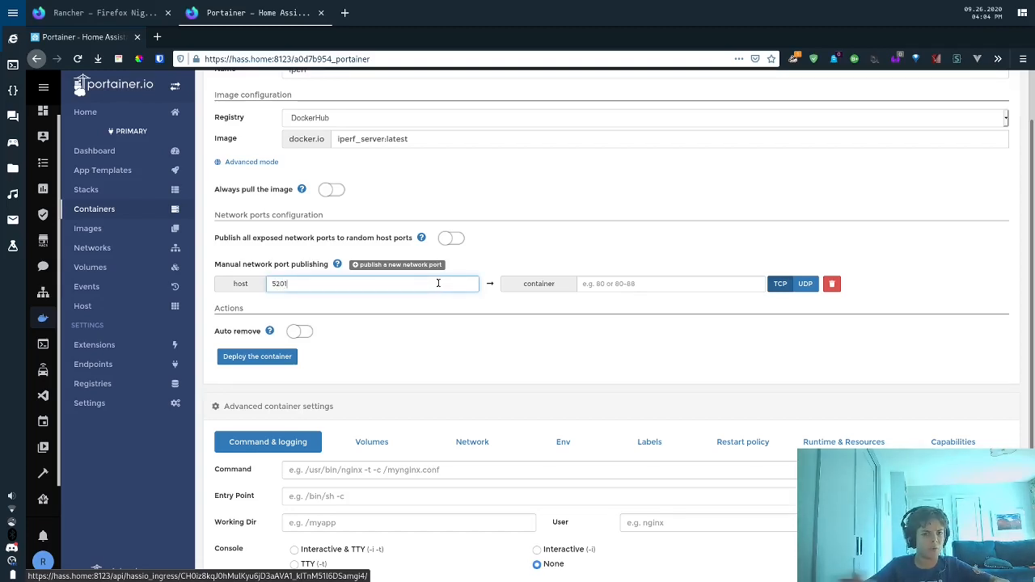
click(672, 285)
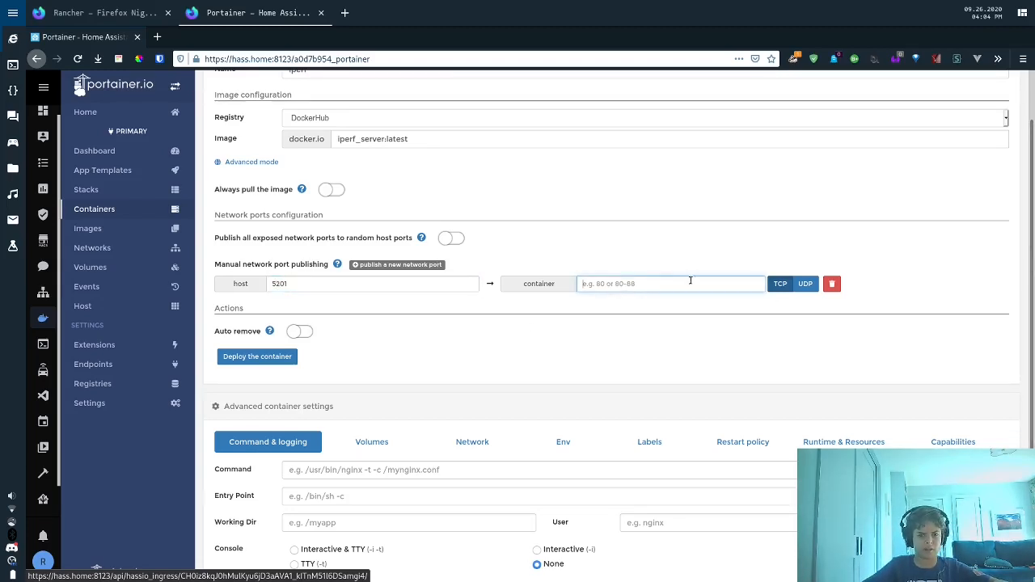
text(5201)
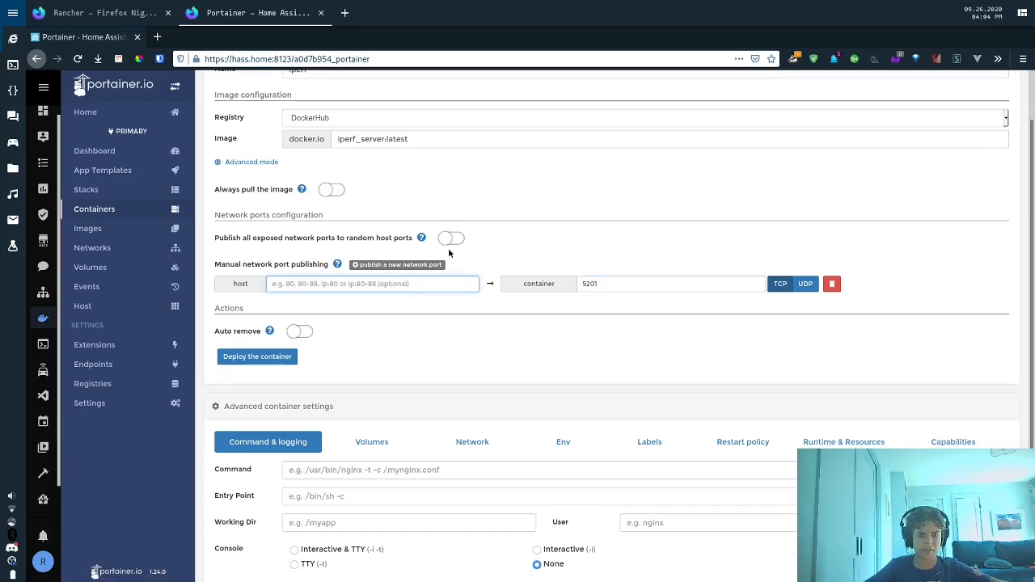
text(50)
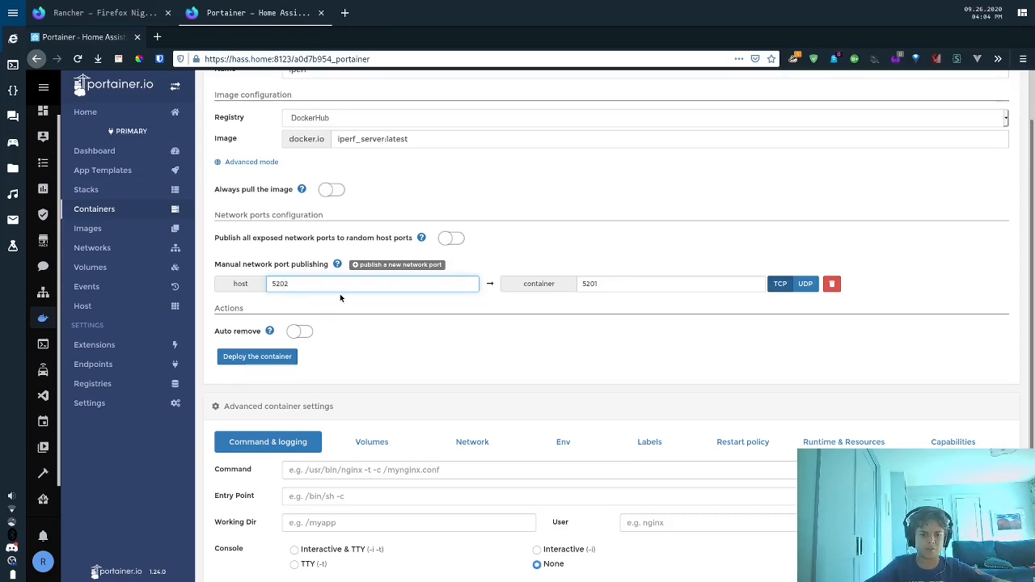
triple_click(372, 284)
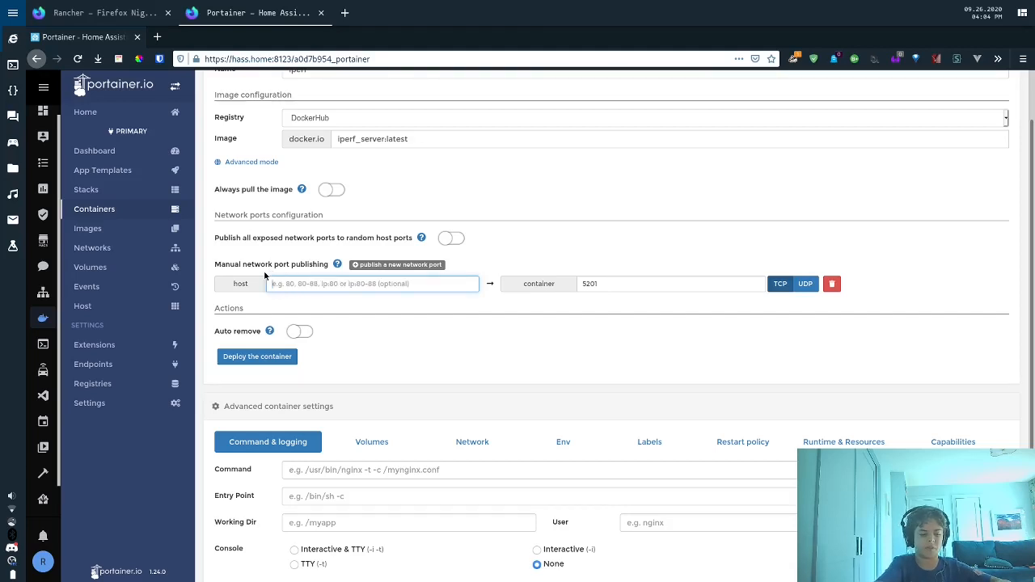
text(5201)
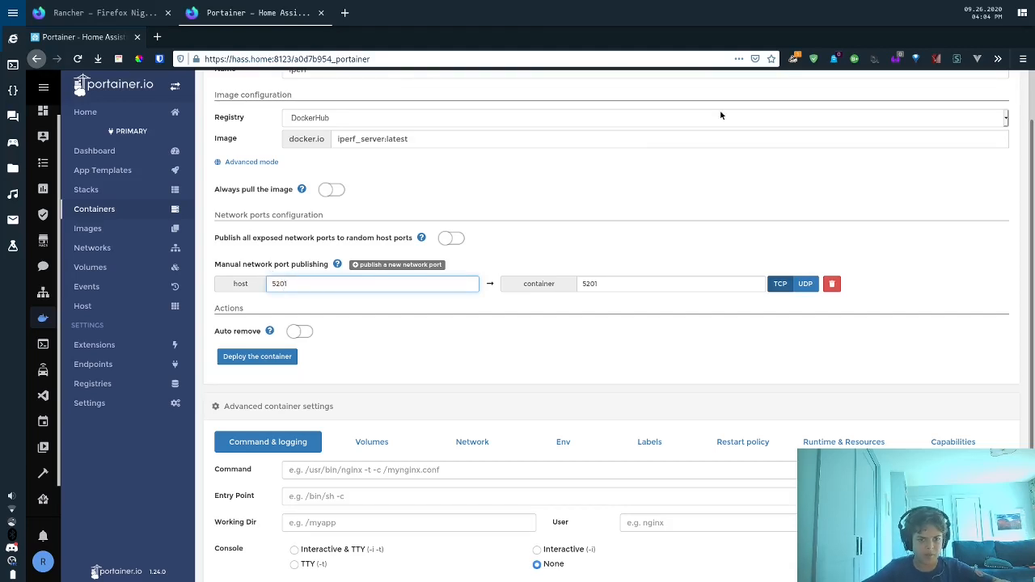
scroll(down, 3)
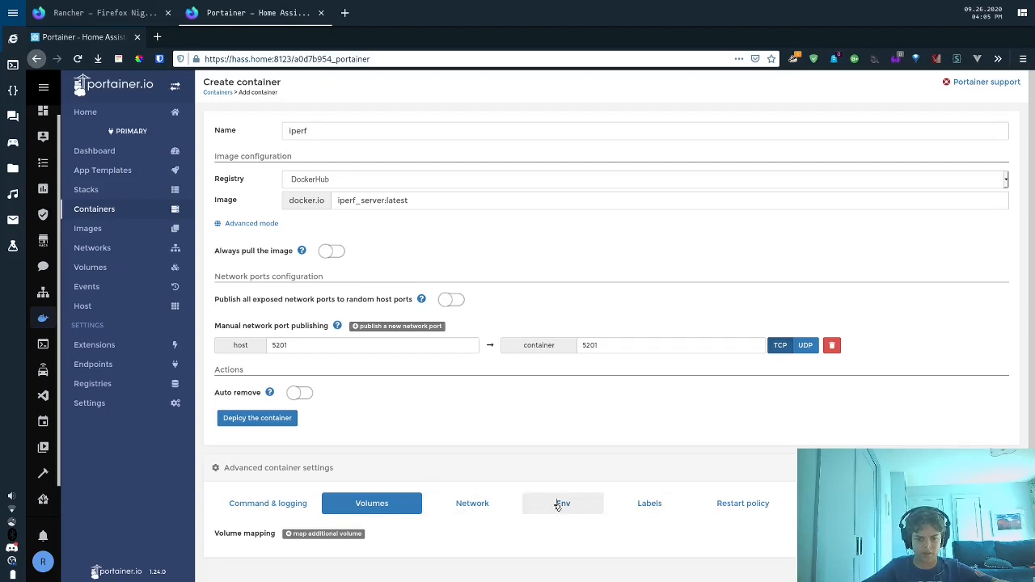
Step: Review the runtime settings and deploy the iperf container
click(563, 502)
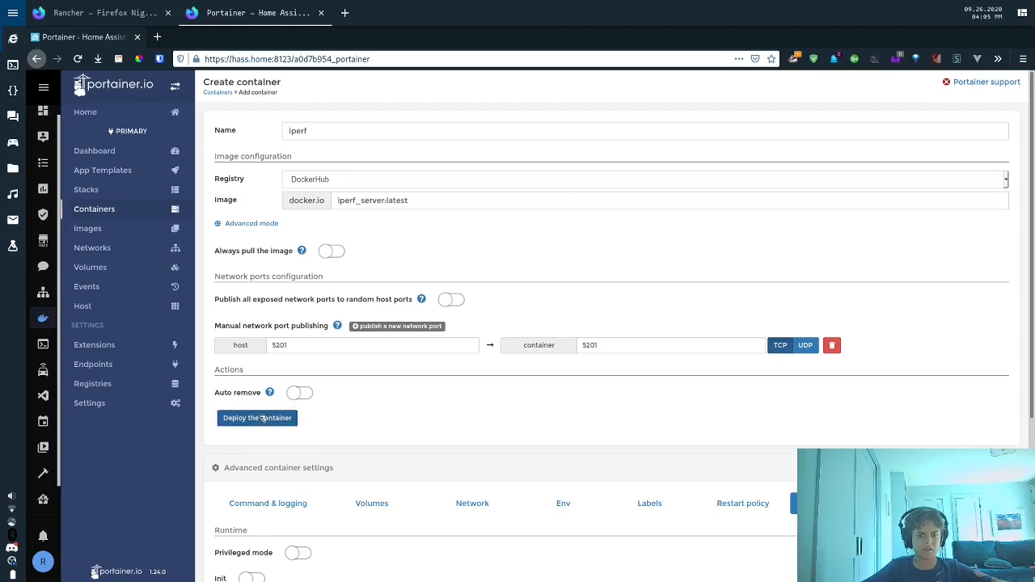
click(257, 417)
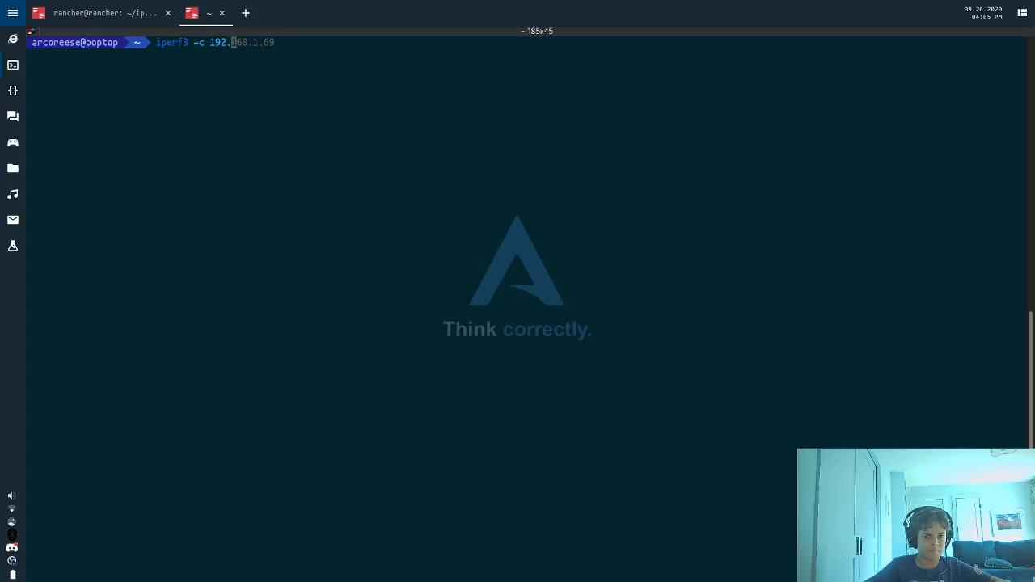
Step: Run the iperf3 client test against 192.168.1.168 and highlight the ~160 MBytes transferred
text(168.1.168)
key(Return)
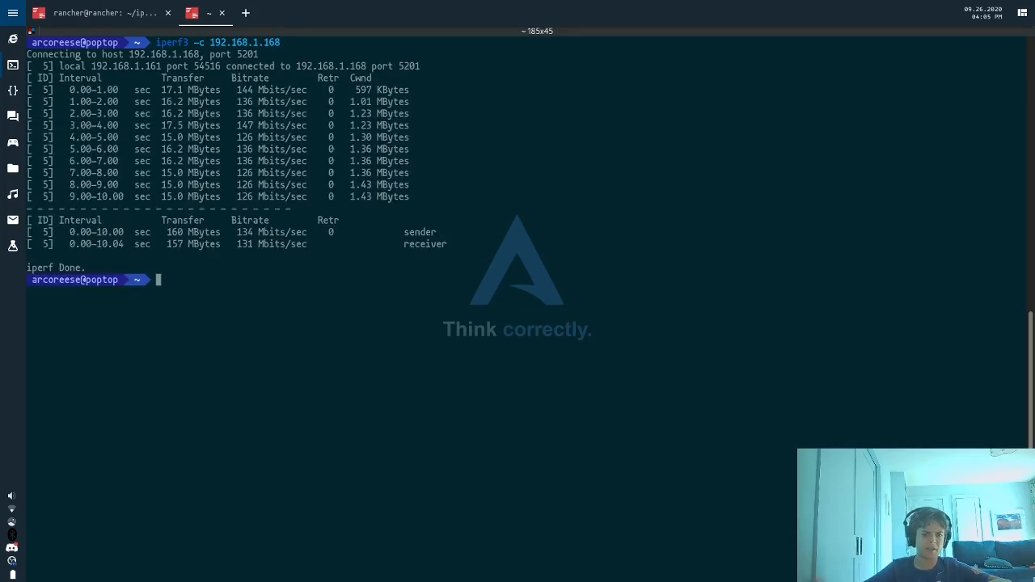
double_click(244, 233)
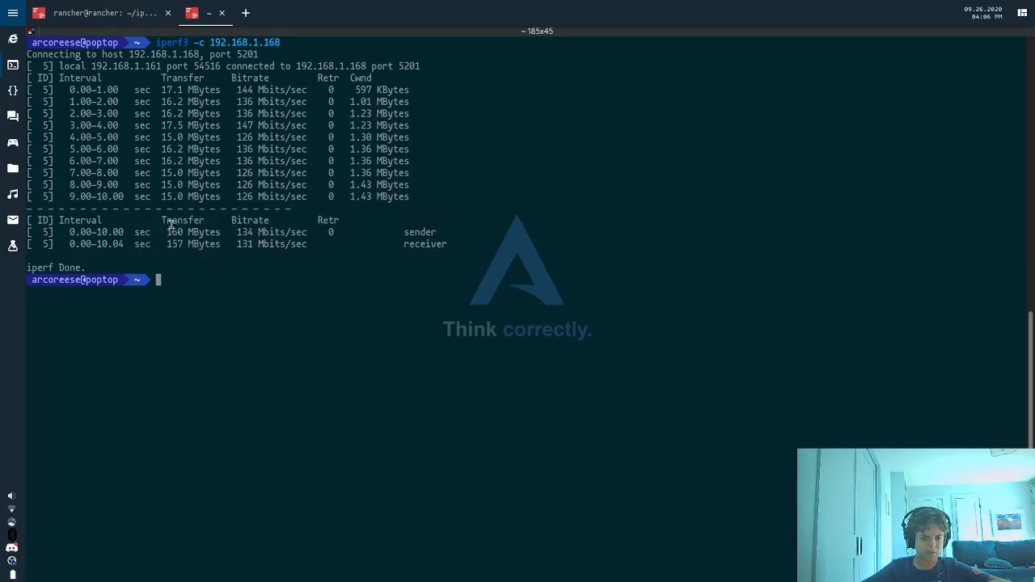
mouse_move(459, 553)
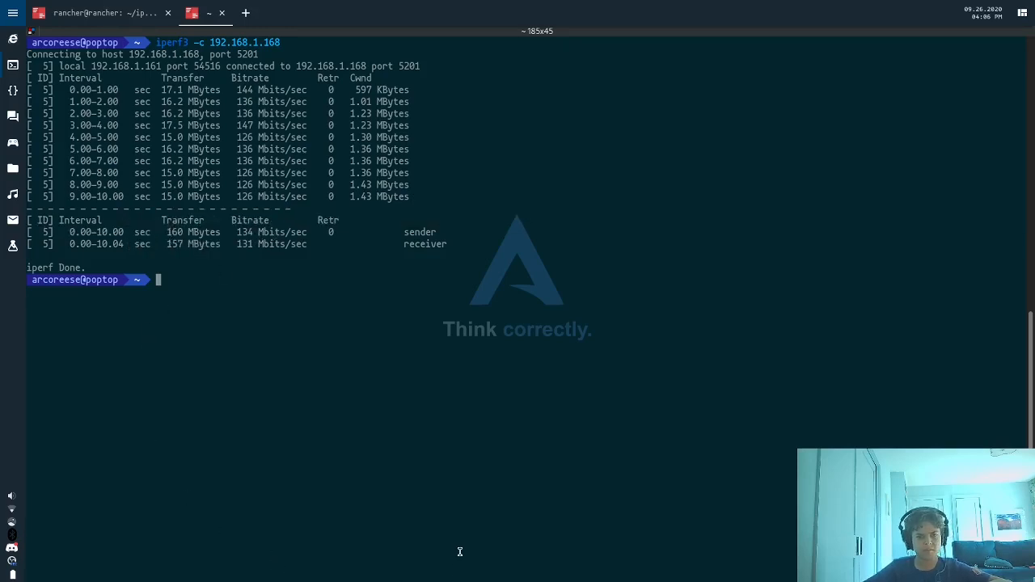